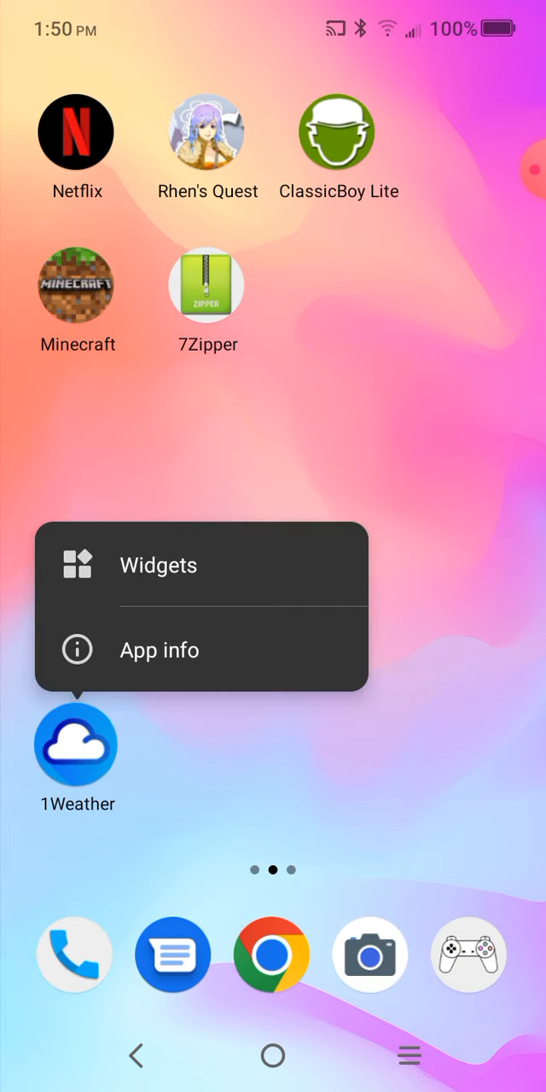
Launch YouTube from the launcher, landing on its Library page
{"action": "left_click", "coordinate": [159, 650]}
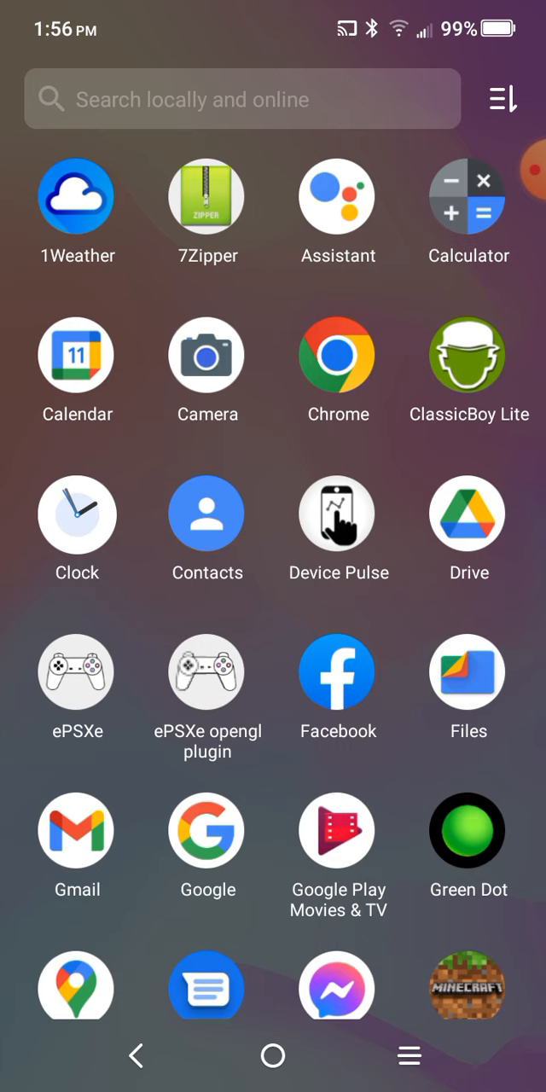
{"action": "scroll", "scroll_direction": "down", "scroll_amount": 3}
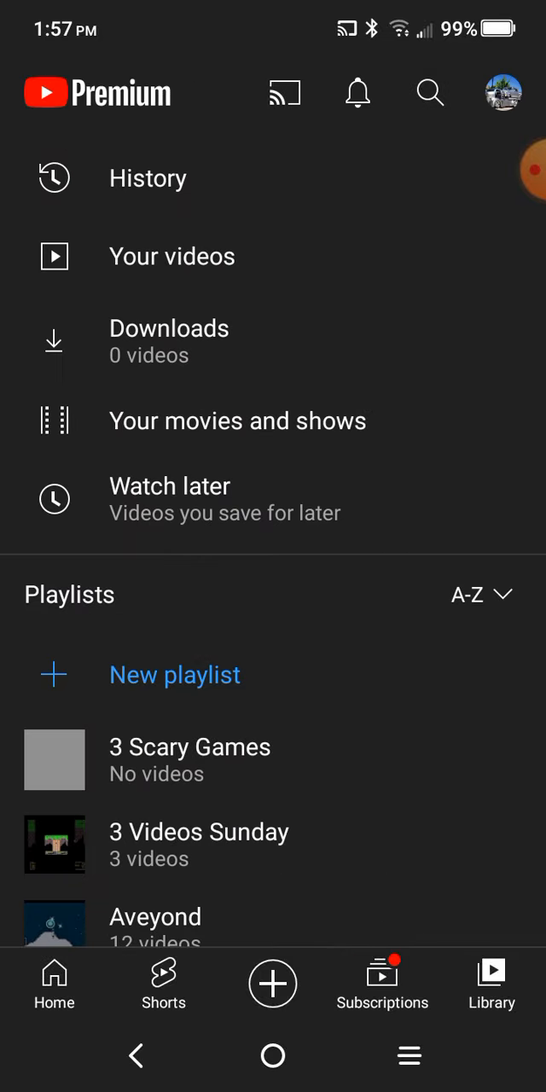
Scroll the A-Z playlists and briefly open the Final Fantasy 5 playlist, then go back
{"action": "scroll", "scroll_direction": "down", "scroll_amount": 3}
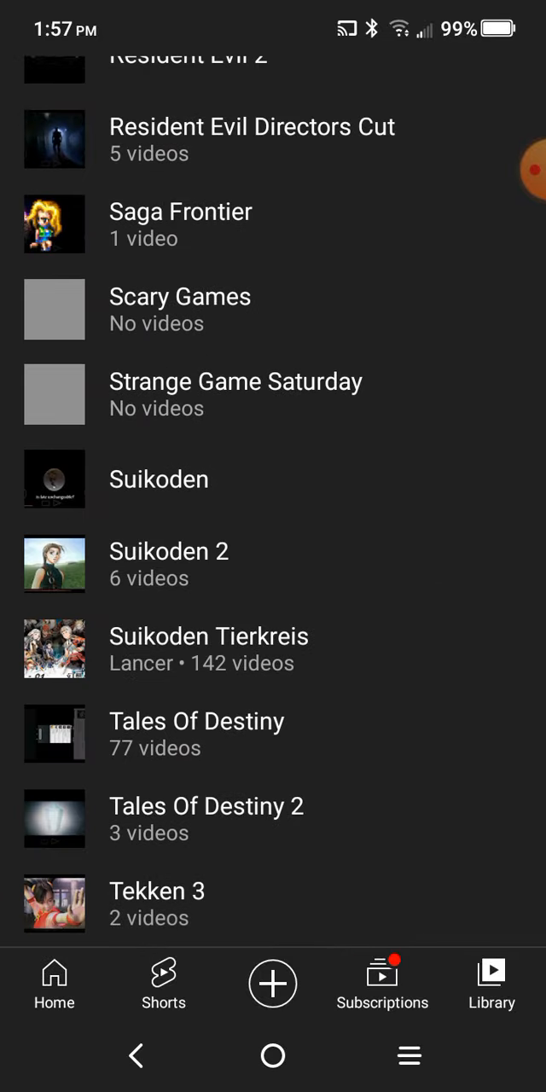
{"action": "scroll", "scroll_direction": "down", "scroll_amount": 3}
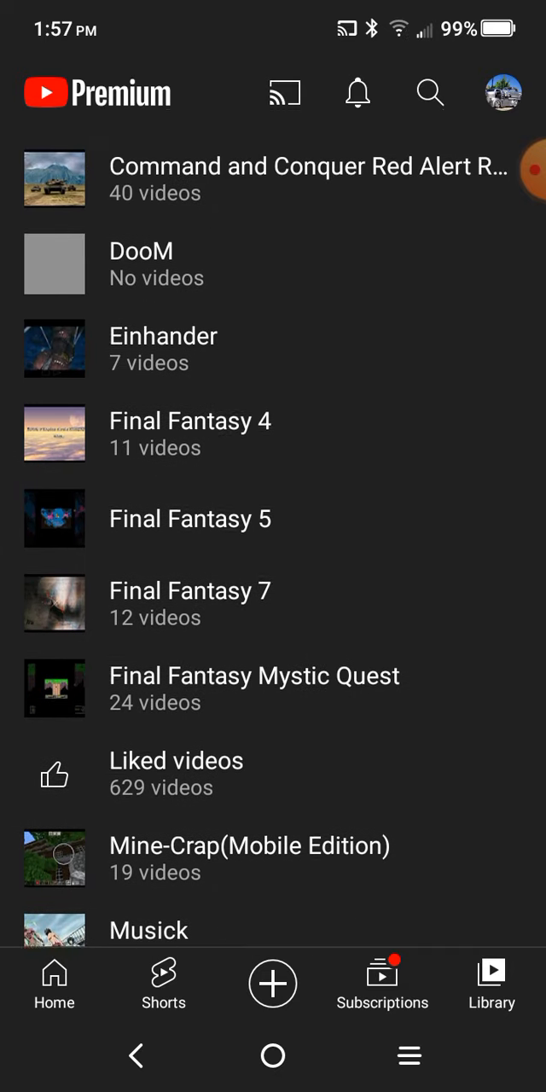
{"action": "scroll", "scroll_direction": "down", "scroll_amount": 3}
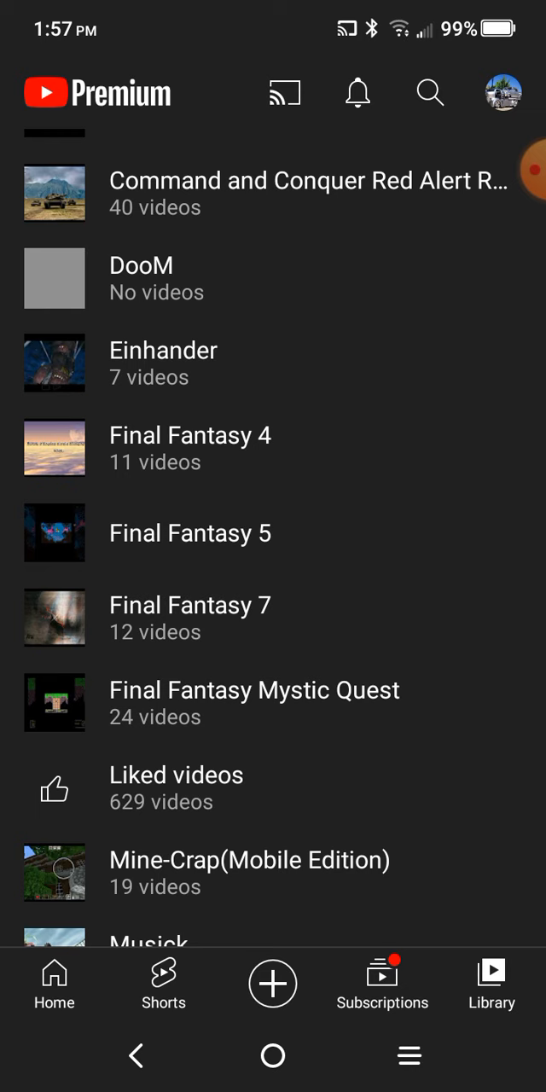
{"action": "left_click", "coordinate": [191, 532]}
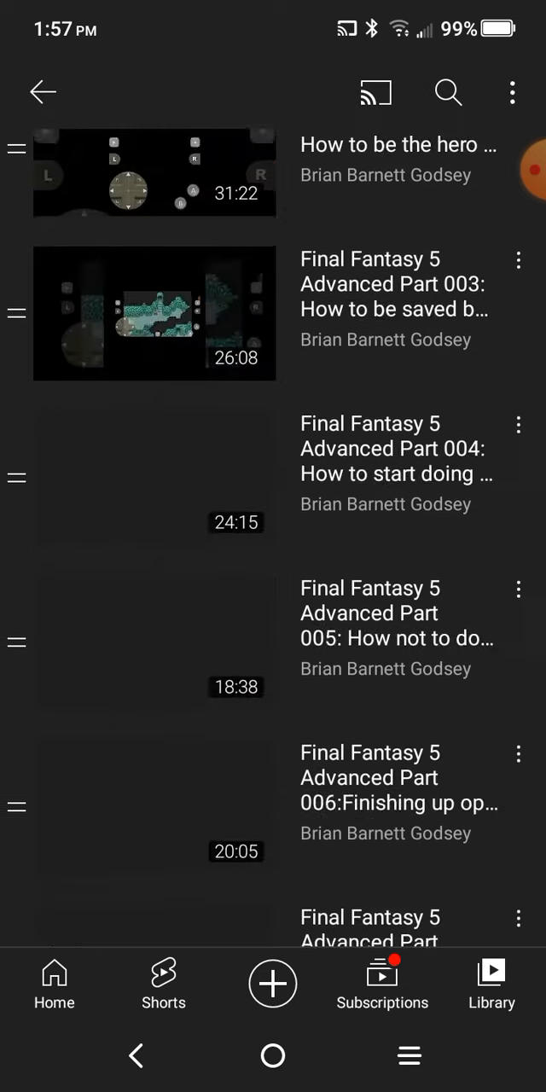
{"action": "left_click", "coordinate": [43, 92]}
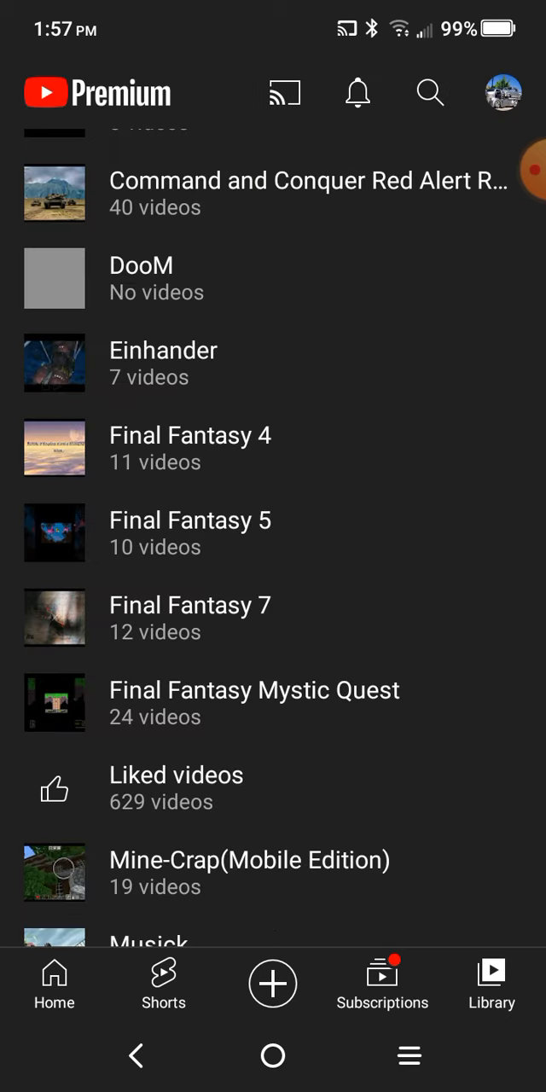
Scroll further down the Library playlist list past the Final Fantasy playlists
{"action": "scroll", "scroll_direction": "down", "scroll_amount": 3}
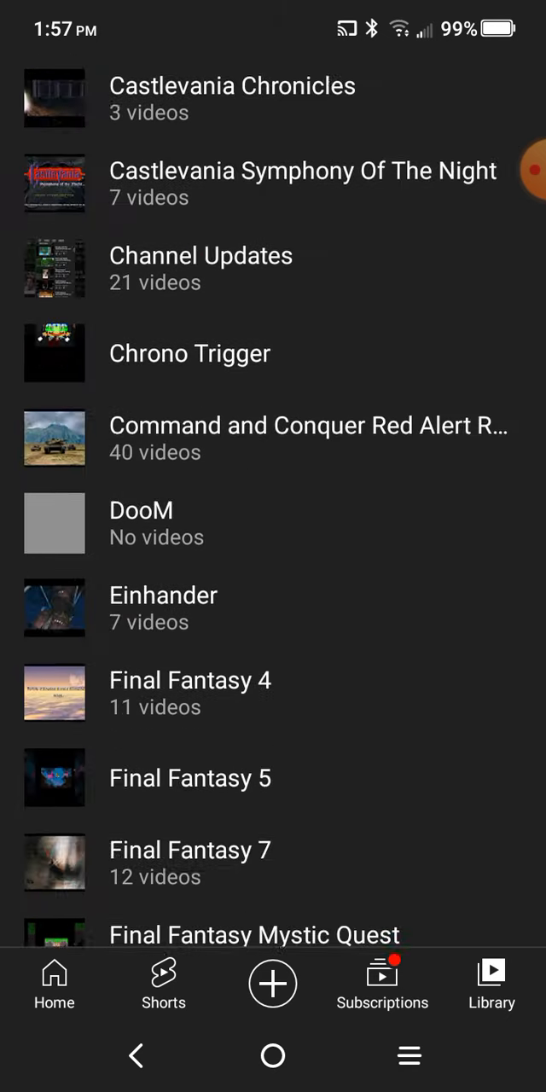
{"action": "scroll", "scroll_direction": "down", "scroll_amount": 3}
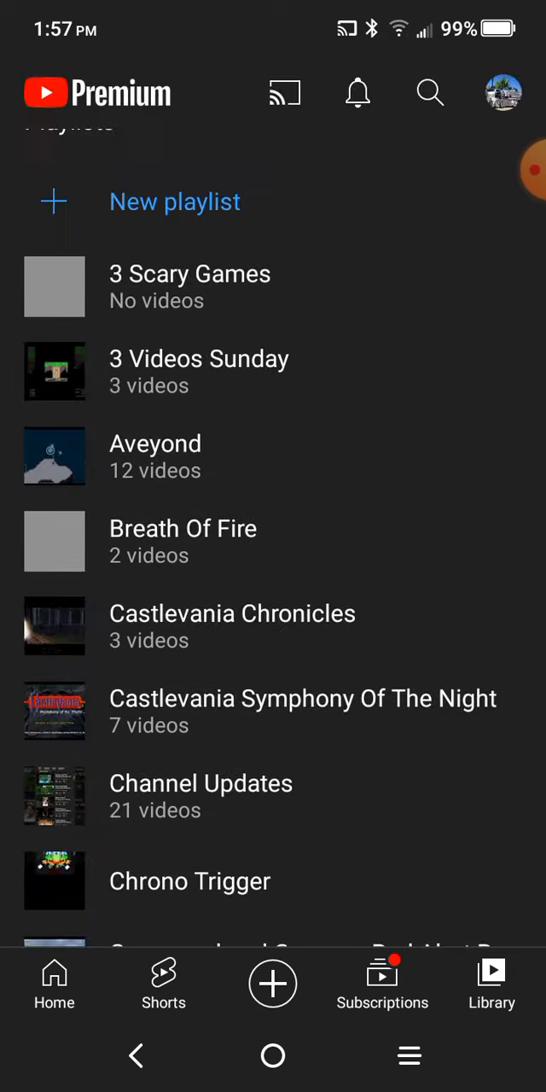
{"action": "scroll", "scroll_direction": "down", "scroll_amount": 3}
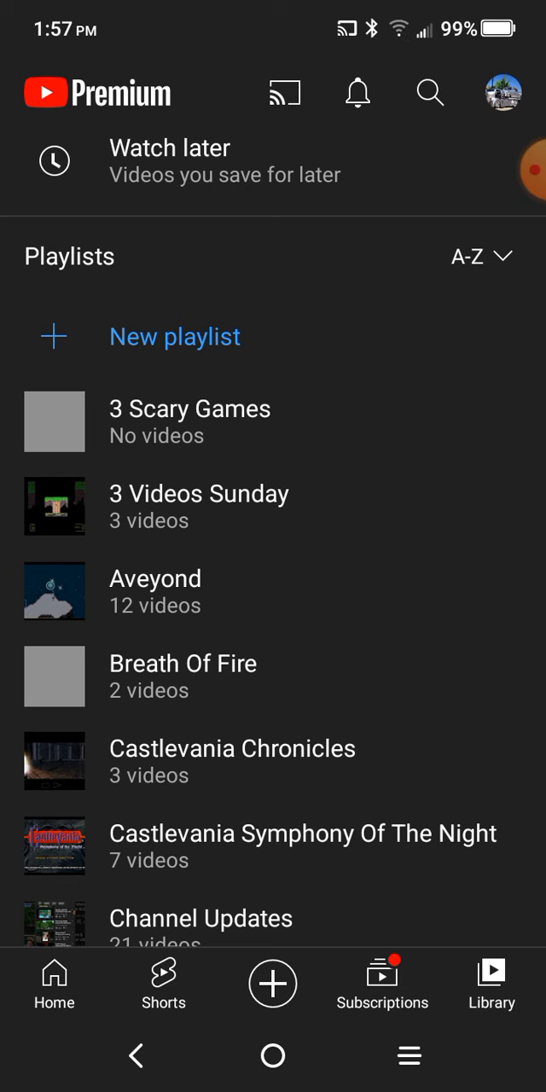
{"action": "scroll", "scroll_direction": "down", "scroll_amount": 3}
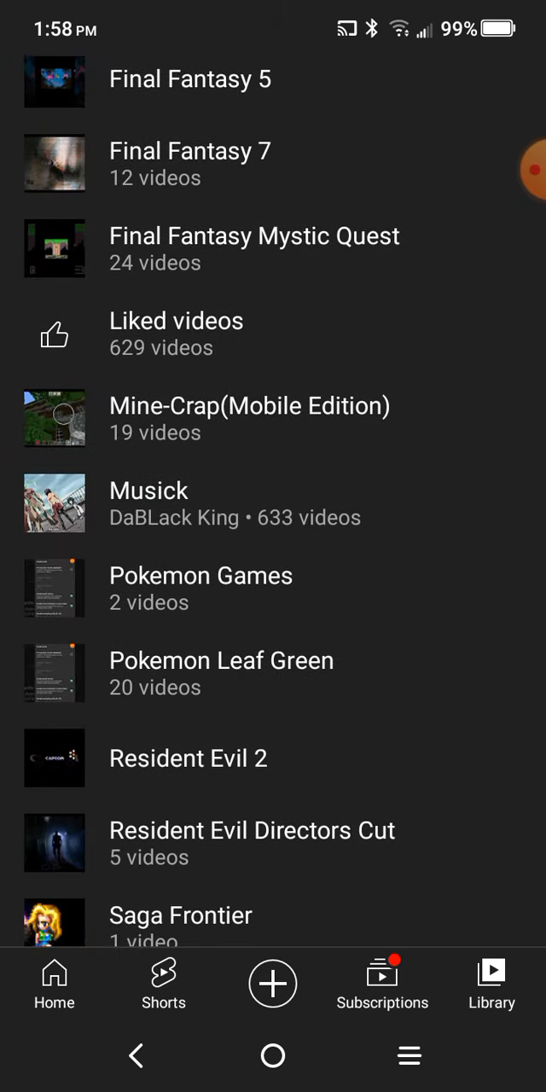
{"action": "left_click", "coordinate": [529, 170]}
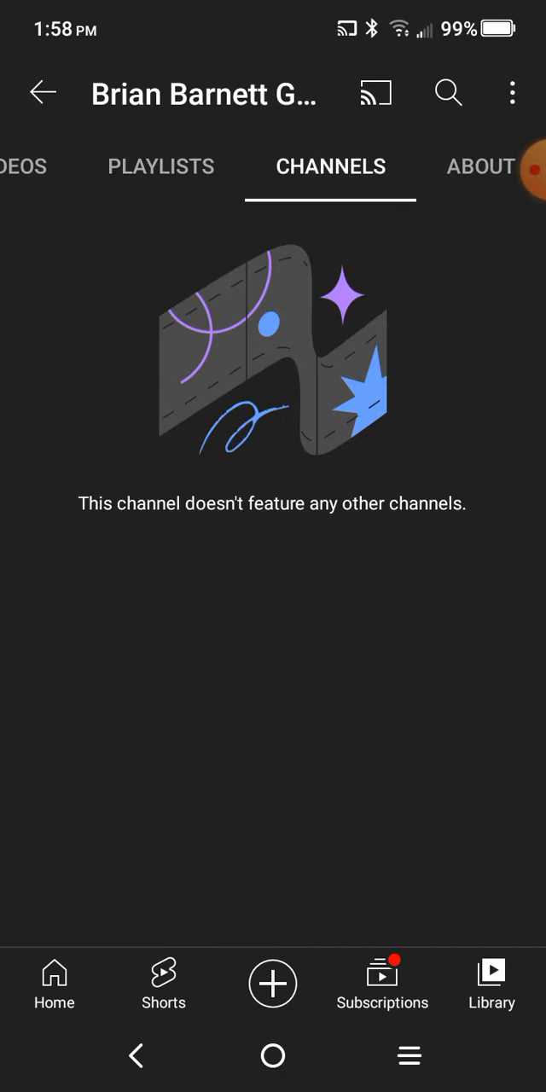
{"action": "left_click", "coordinate": [330, 166]}
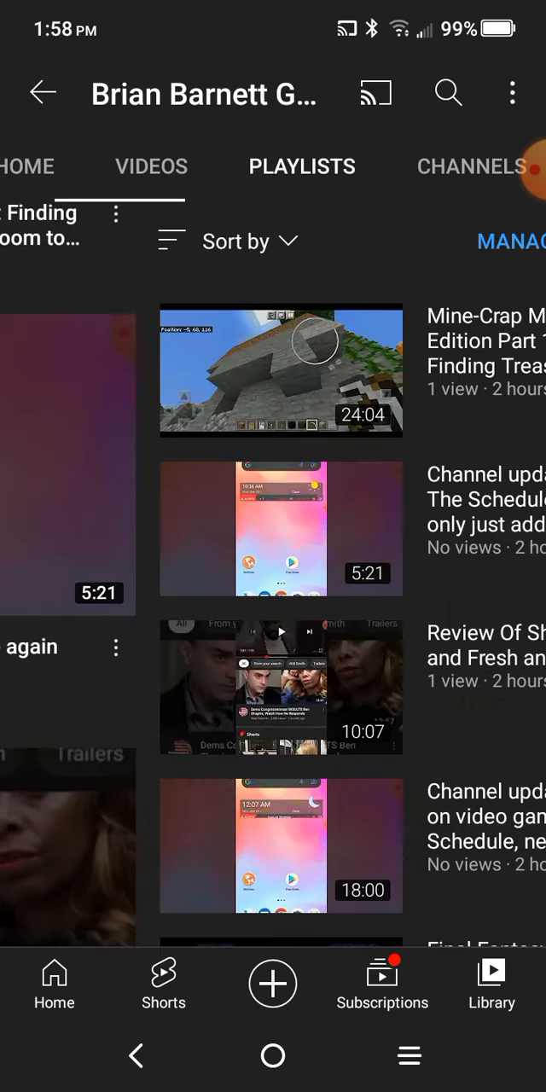
{"action": "scroll", "scroll_direction": "down", "scroll_amount": 3}
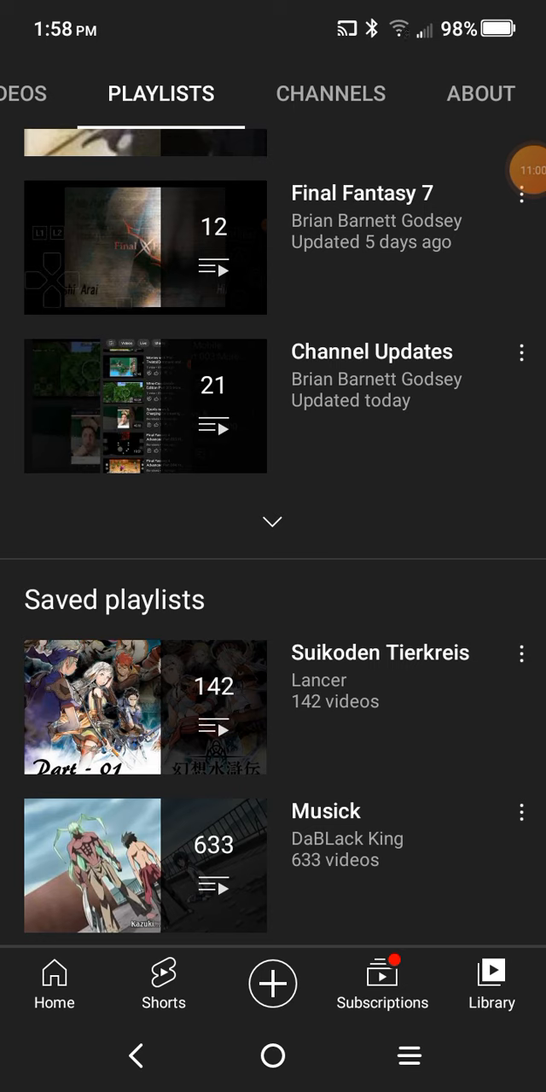
{"action": "left_click", "coordinate": [509, 170]}
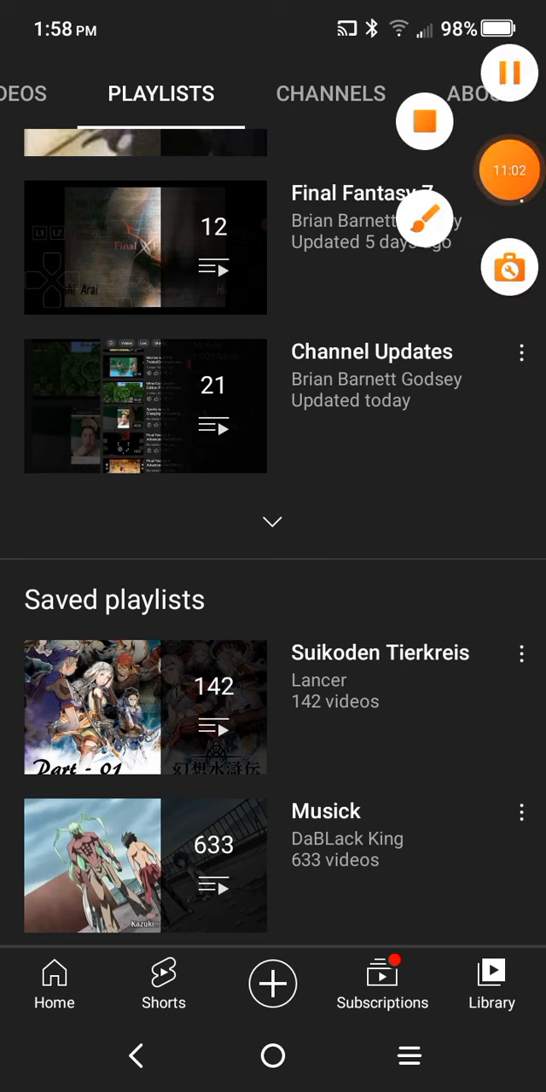